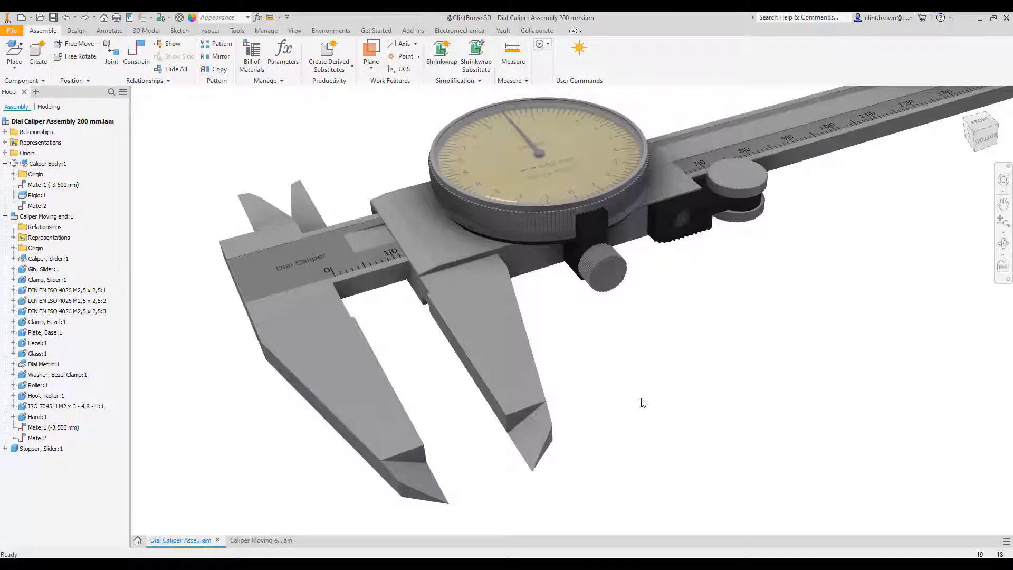
Mate the inner edge of the lower jaw to the moving jaw's edge, showing name and limit options.
{"action": "left_click", "coordinate": [136, 55]}
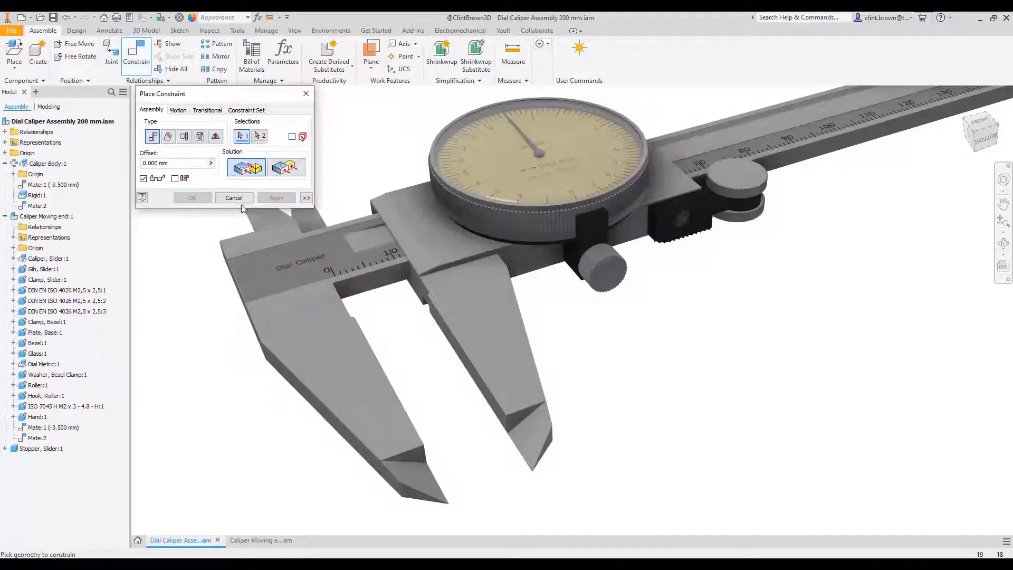
{"action": "left_click", "coordinate": [234, 198]}
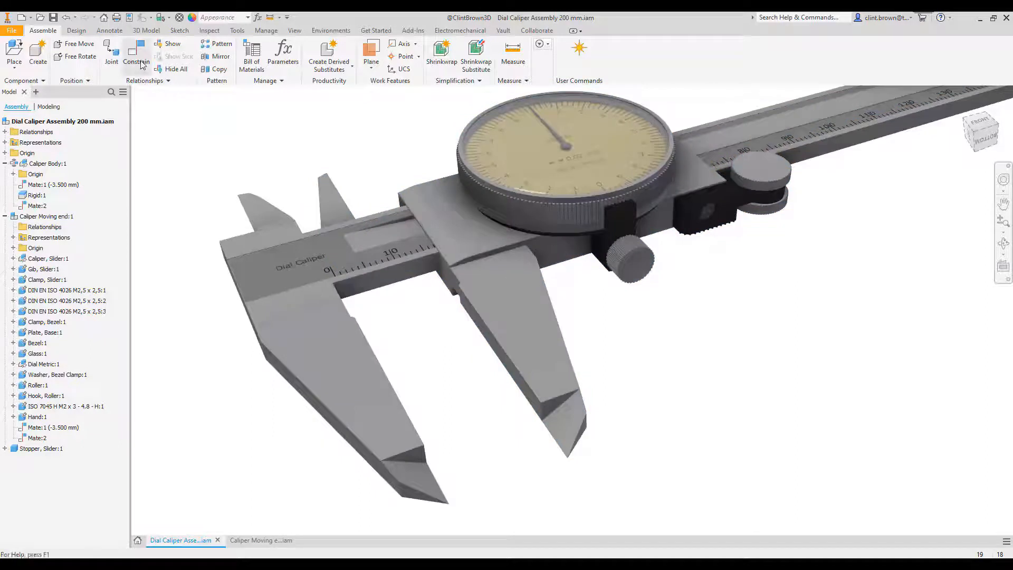
{"action": "left_click", "coordinate": [136, 55]}
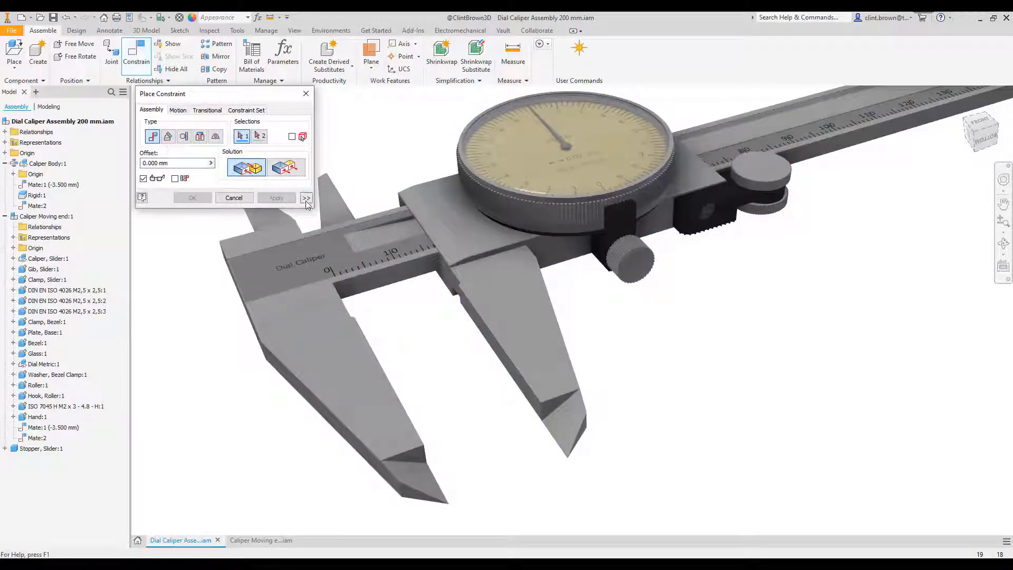
{"action": "left_click", "coordinate": [381, 368]}
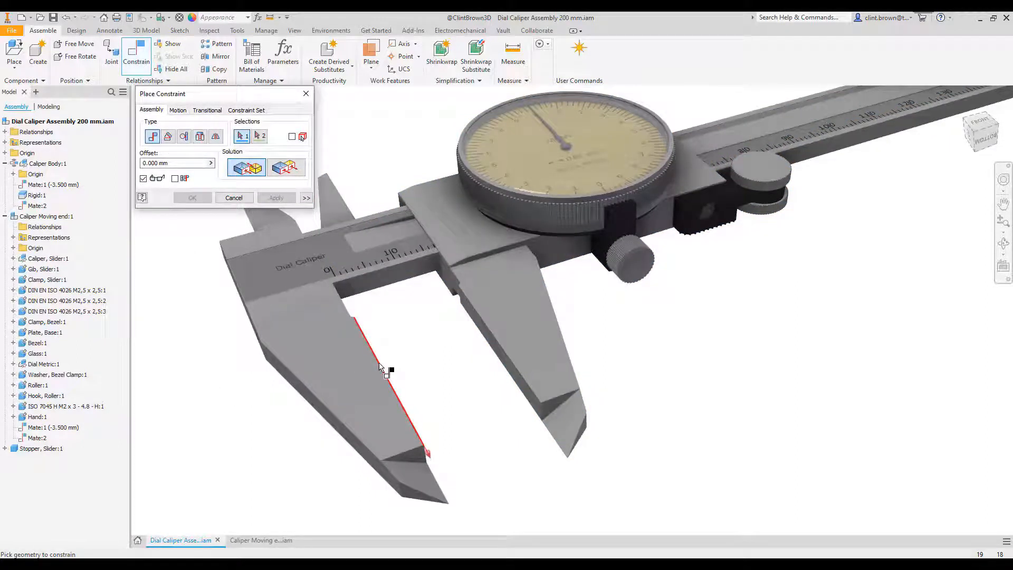
{"action": "left_click", "coordinate": [379, 368]}
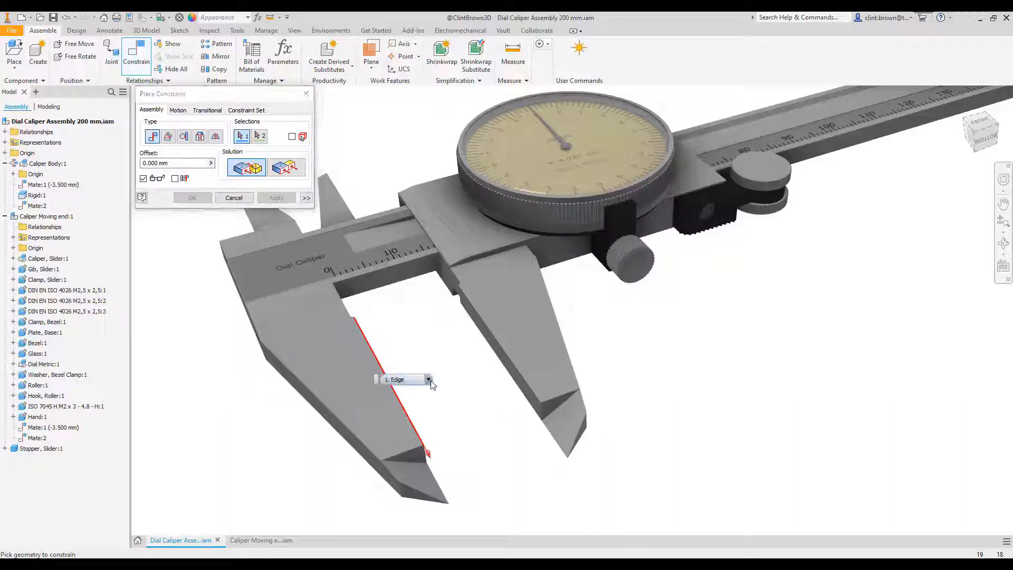
{"action": "left_click", "coordinate": [429, 379]}
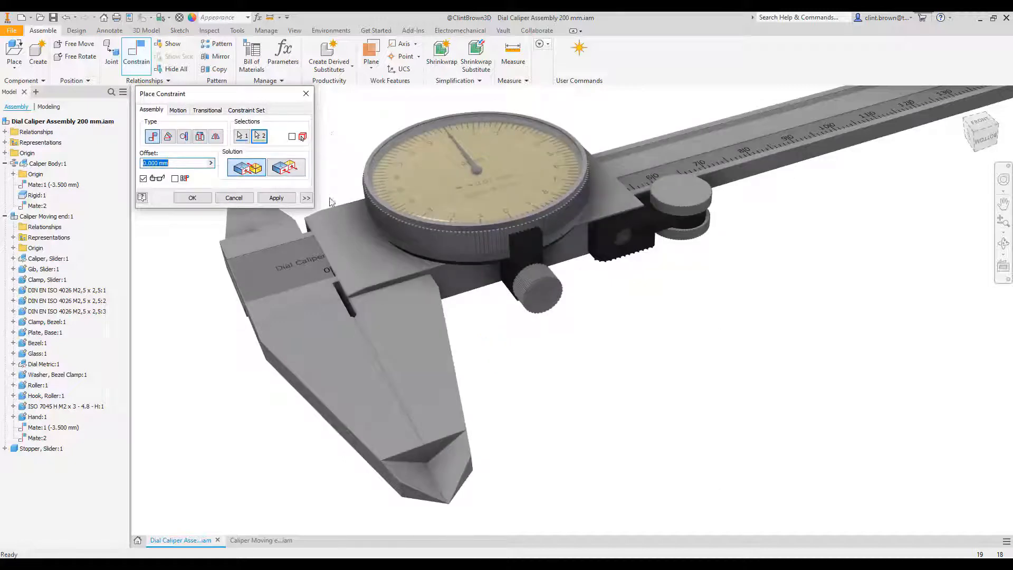
{"action": "left_click", "coordinate": [306, 198]}
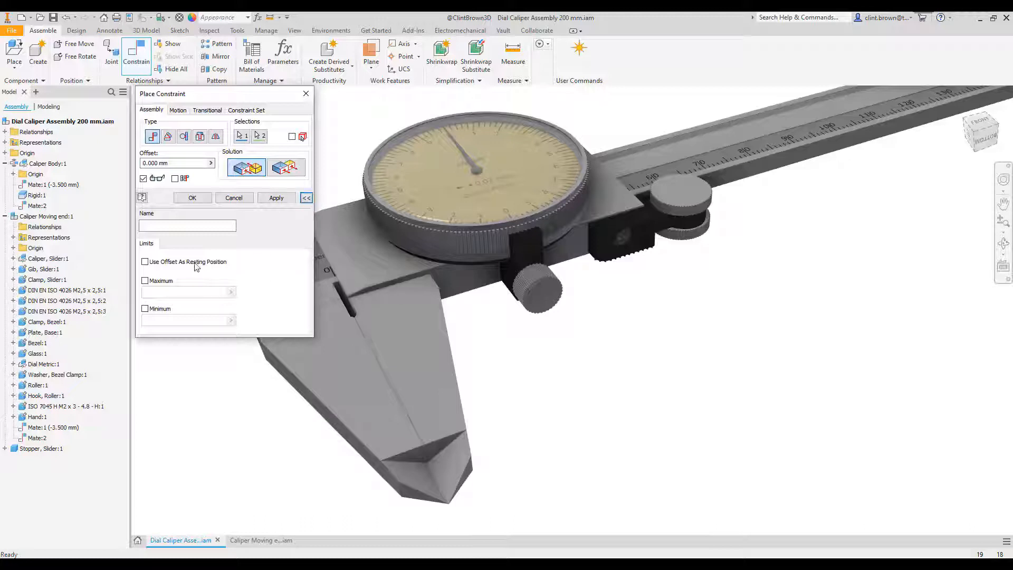
{"action": "mouse_move", "coordinate": [141, 291]}
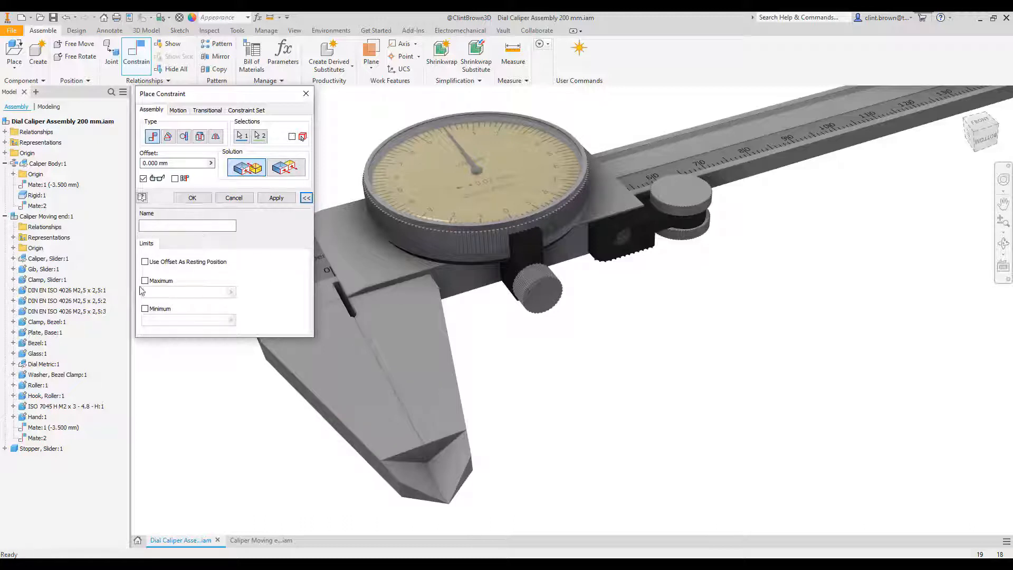
Enable minimum and maximum limits with a 75 mm maximum and offset as resting position.
{"action": "left_click", "coordinate": [144, 308]}
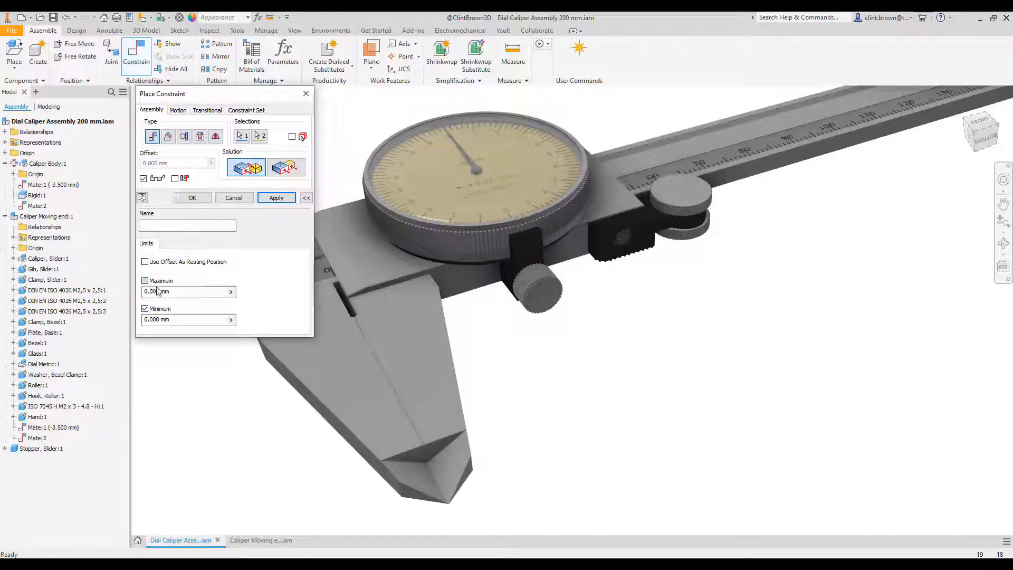
{"action": "left_click", "coordinate": [146, 280]}
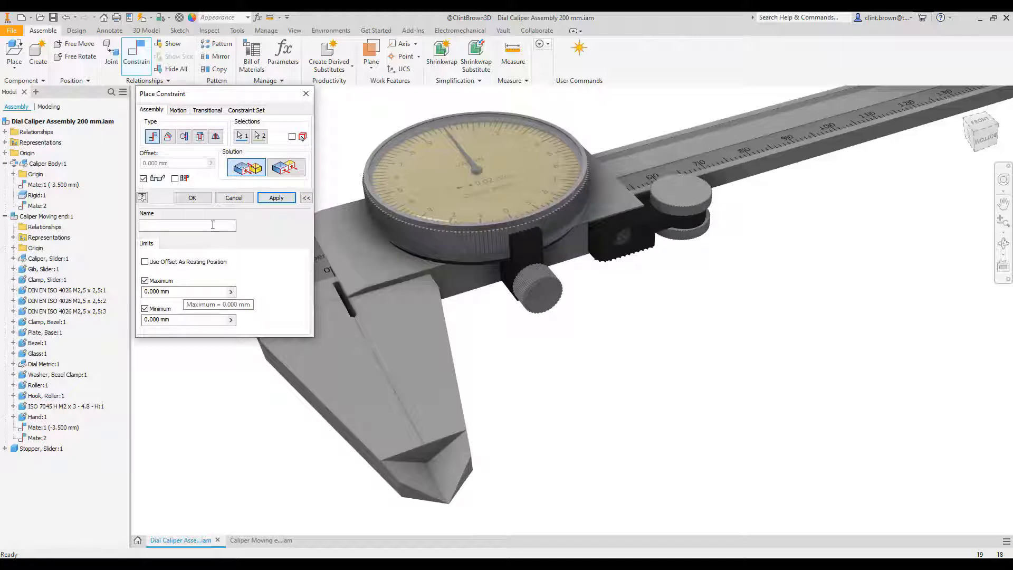
{"action": "triple_click", "coordinate": [184, 291]}
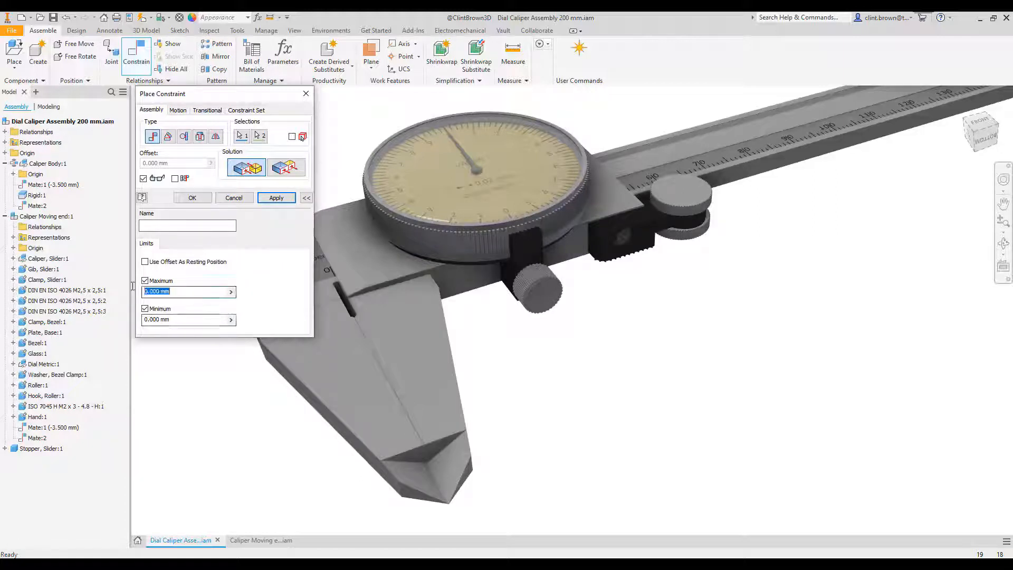
{"action": "type", "text": "75"}
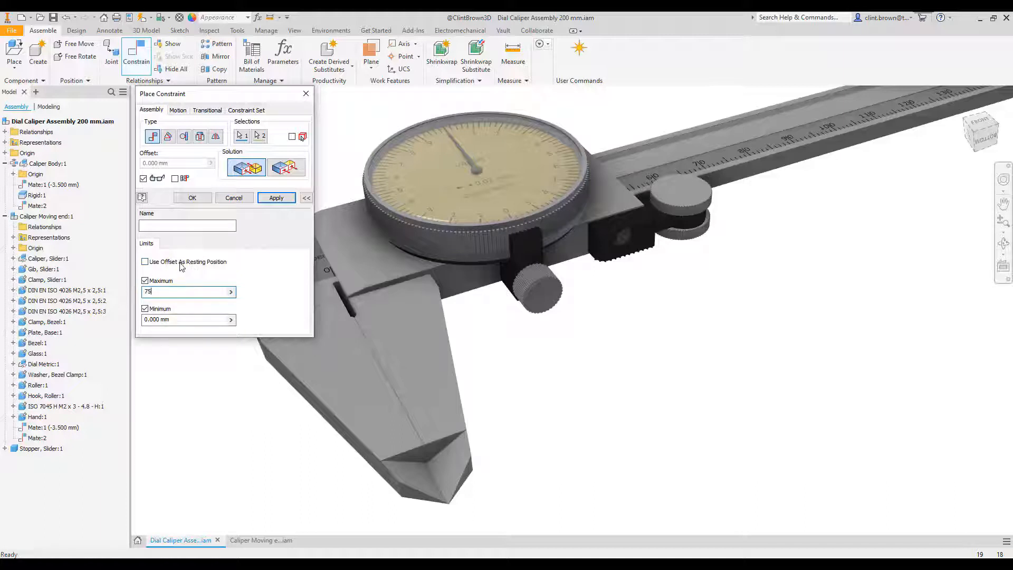
{"action": "left_click", "coordinate": [144, 262]}
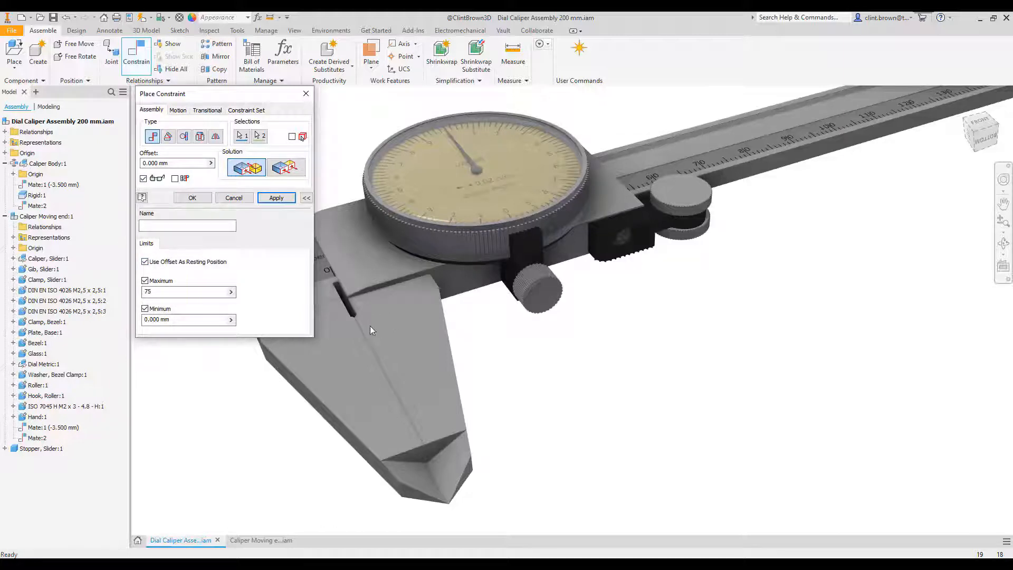
Name the mate constraint 'Caliper Movement +/-'.
{"action": "left_click", "coordinate": [187, 225]}
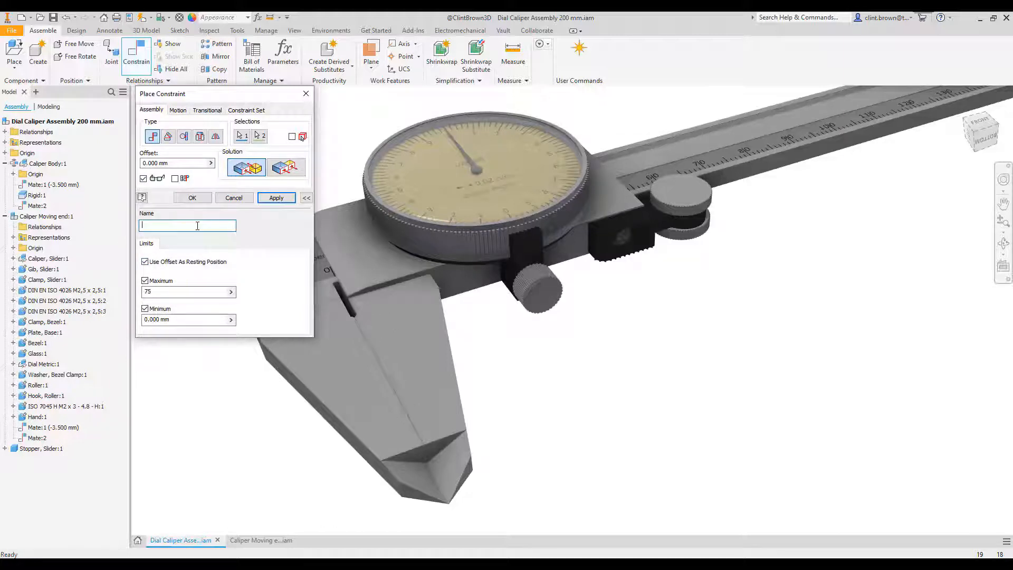
{"action": "type", "text": "Caliper"}
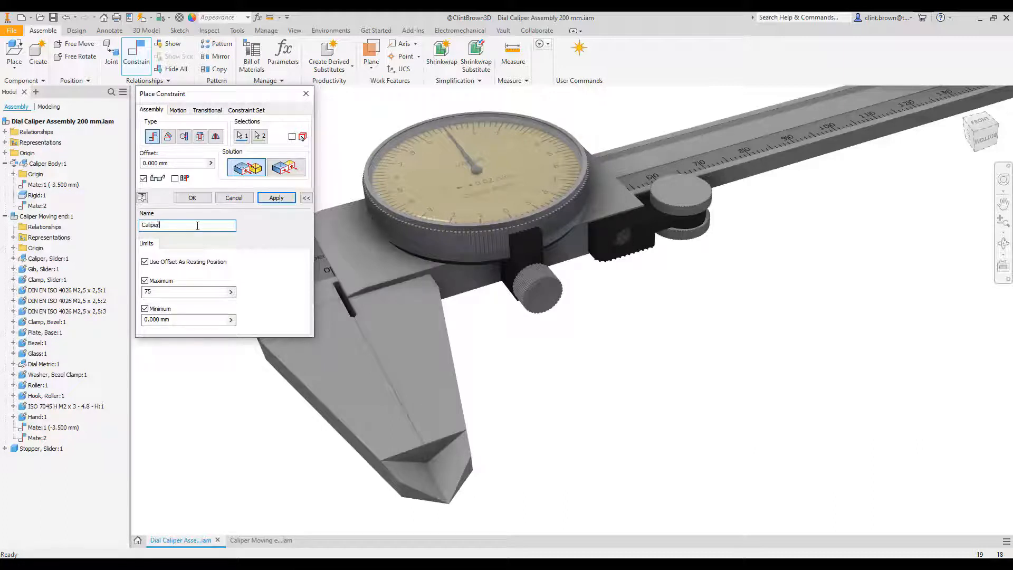
{"action": "type", "text": "Move"}
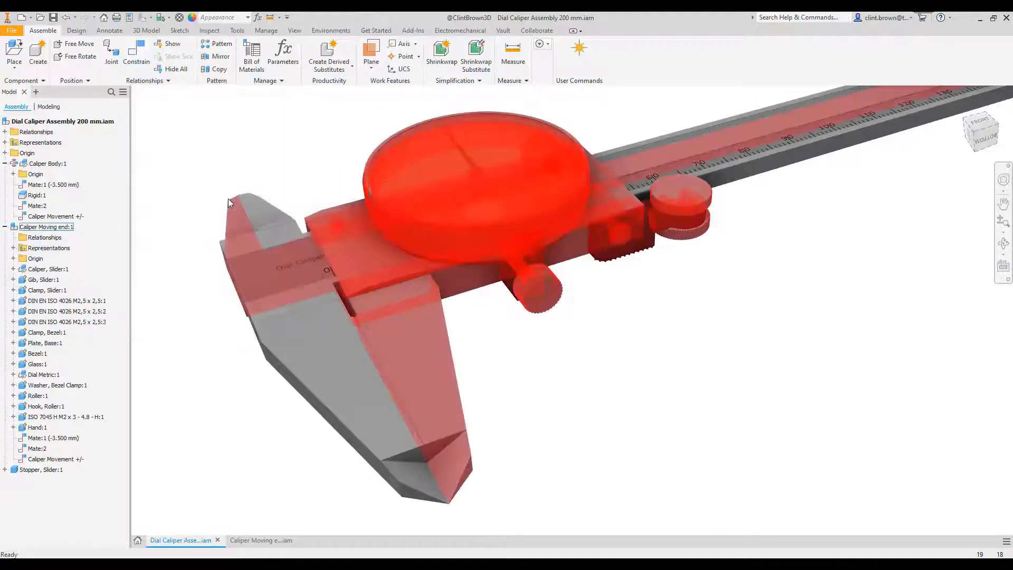
{"action": "left_click", "coordinate": [232, 122]}
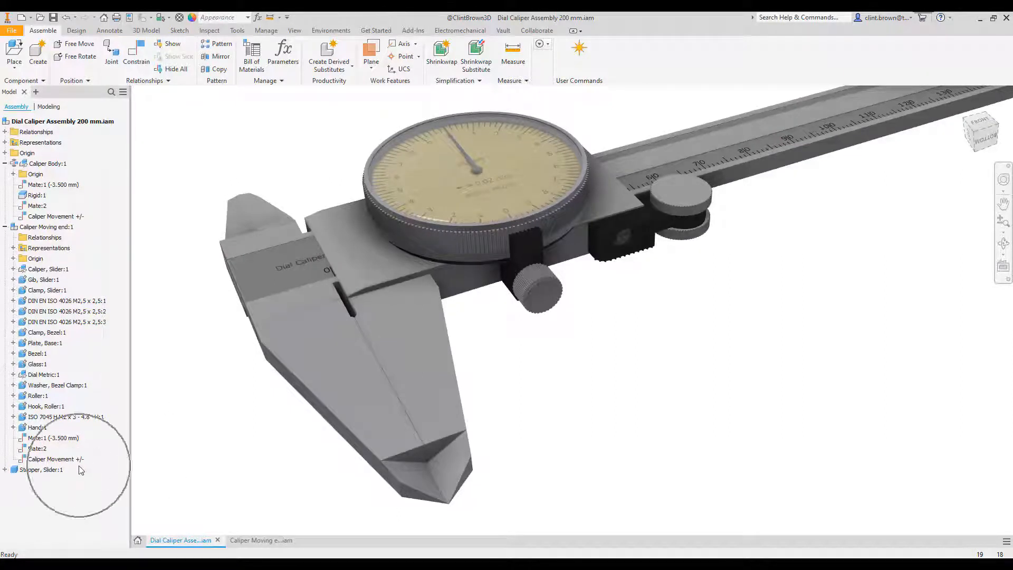
{"action": "left_click", "coordinate": [47, 227]}
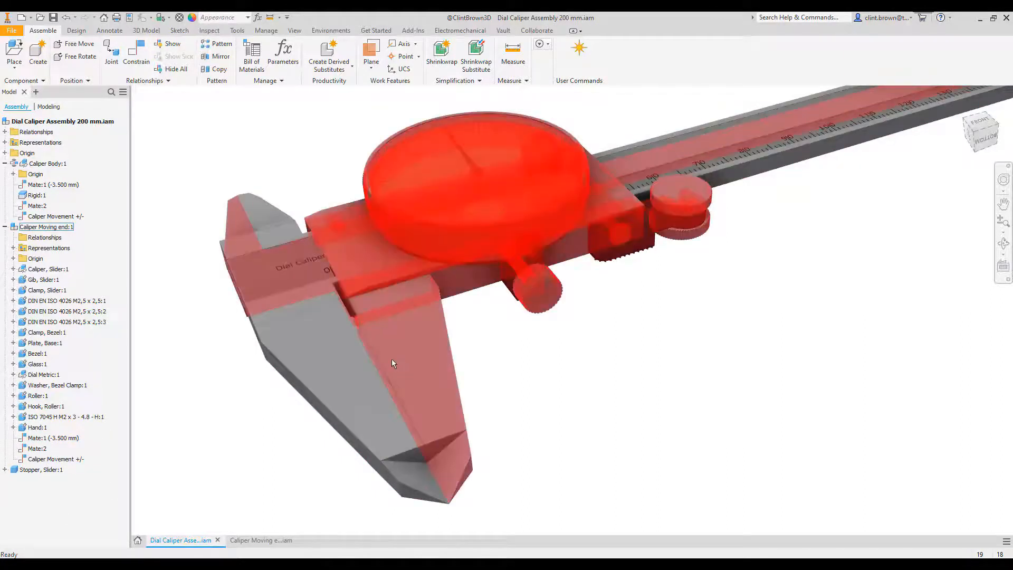